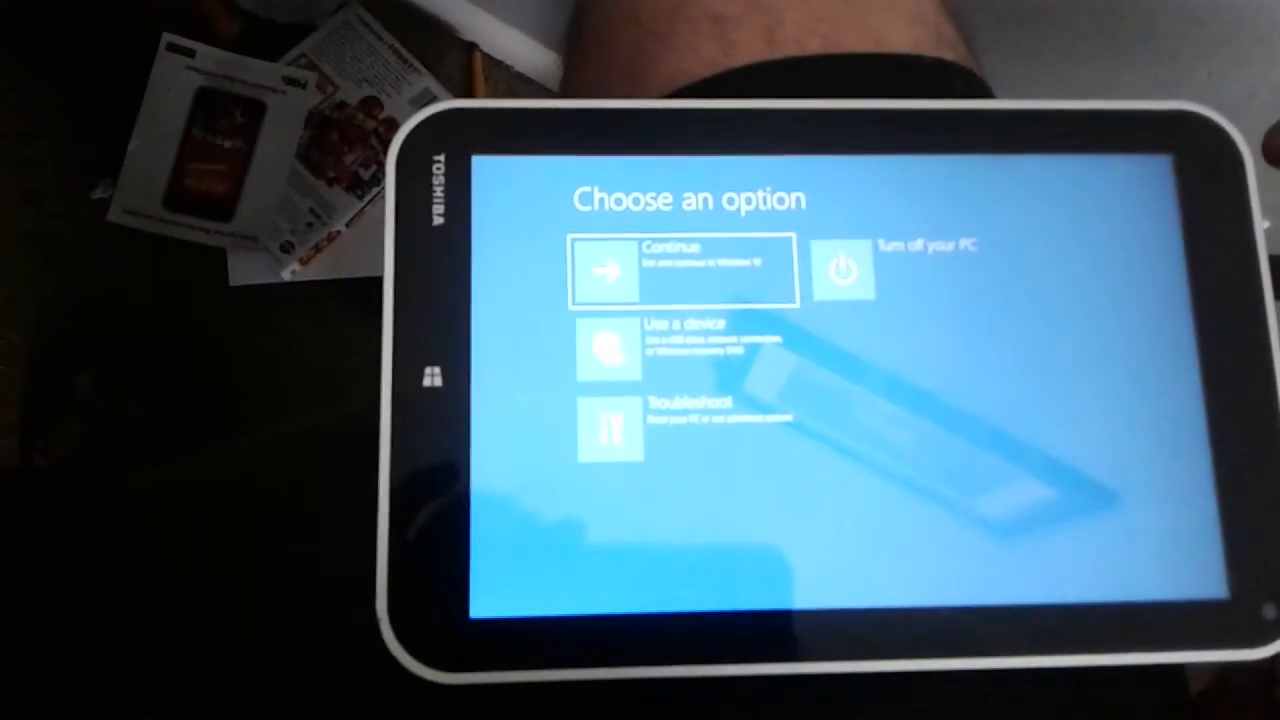
Open Use a device to list EFI USB Device, EFI DVD/CDROM and EFI Network boot choices
{"action": "left_click", "coordinate": [610, 345]}
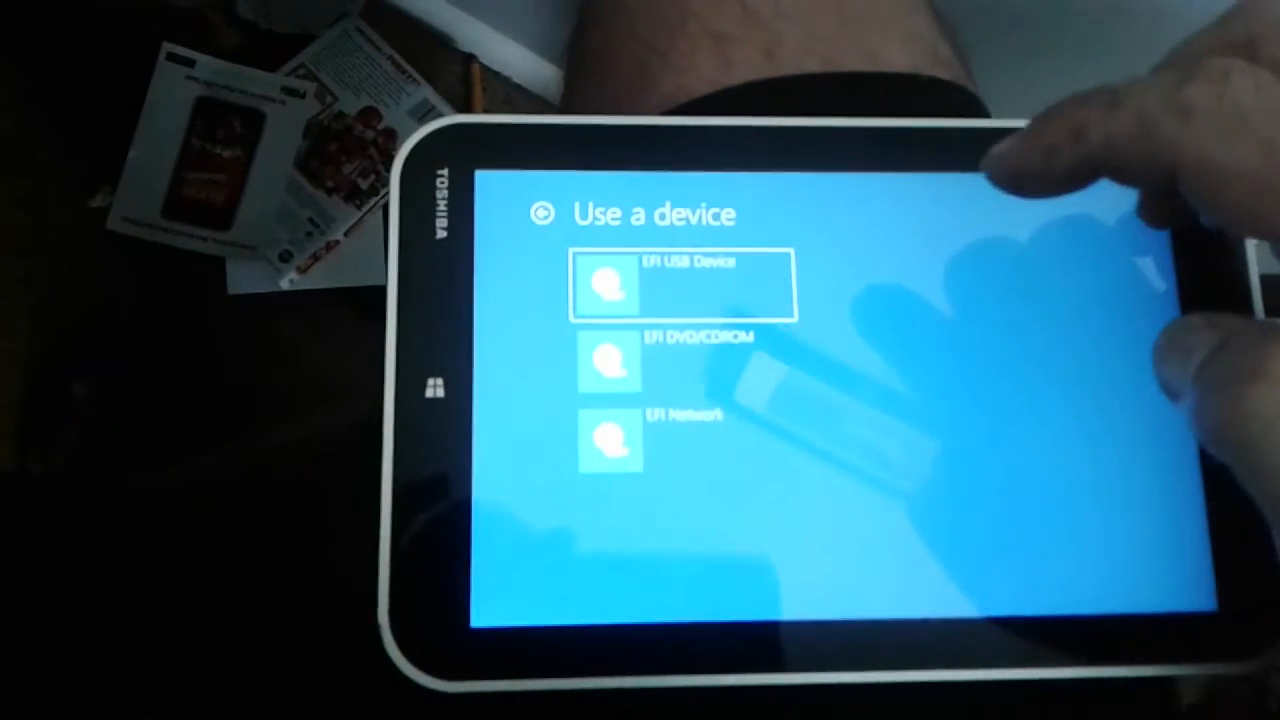